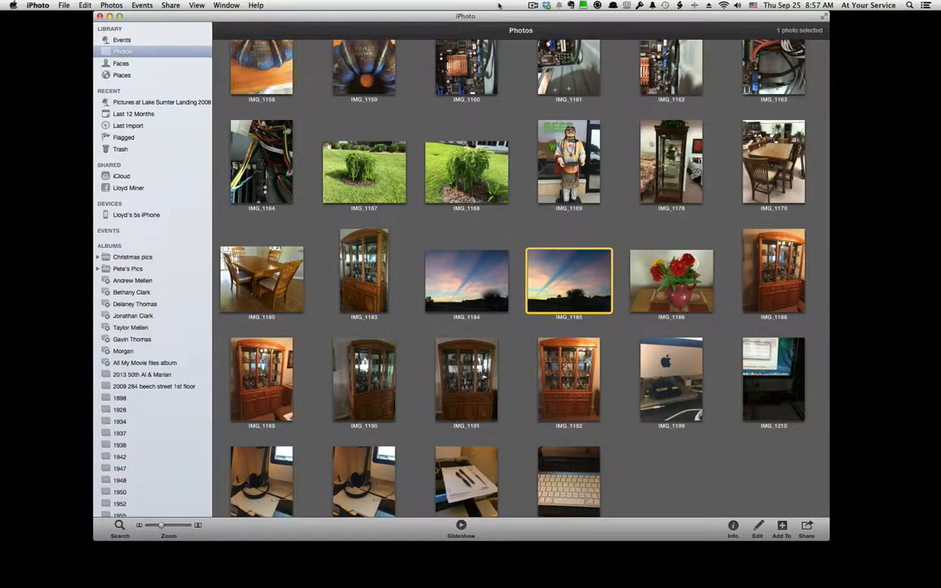
{"action": "mouse_move", "coordinate": [559, 225]}
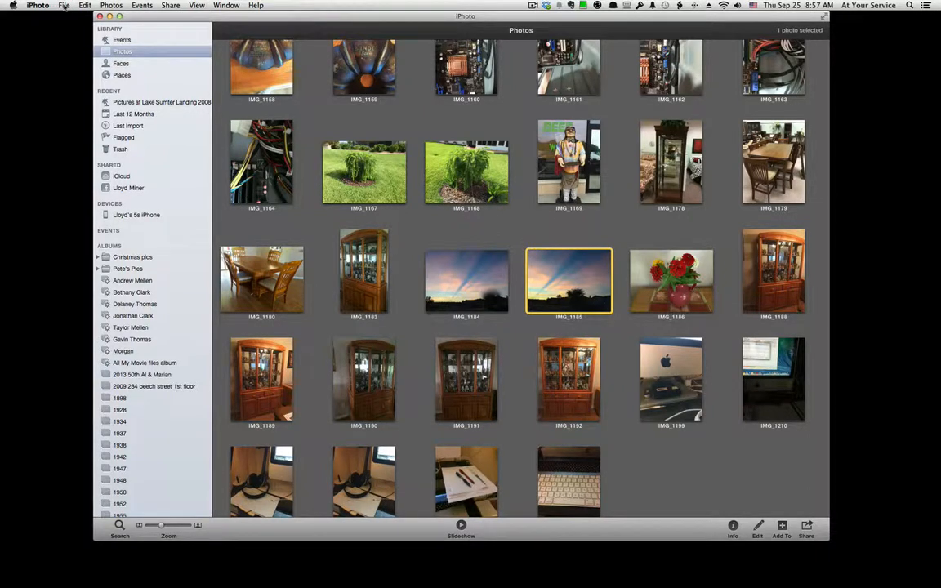
- Bring up the Export options for the sunset photo via the File menu
{"action": "left_click", "coordinate": [64, 4]}
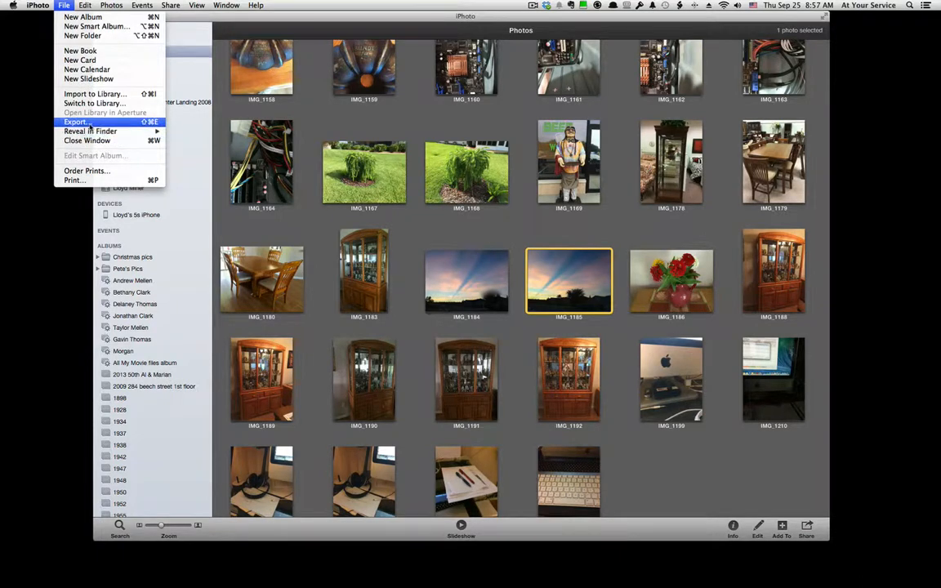
{"action": "left_click", "coordinate": [75, 121]}
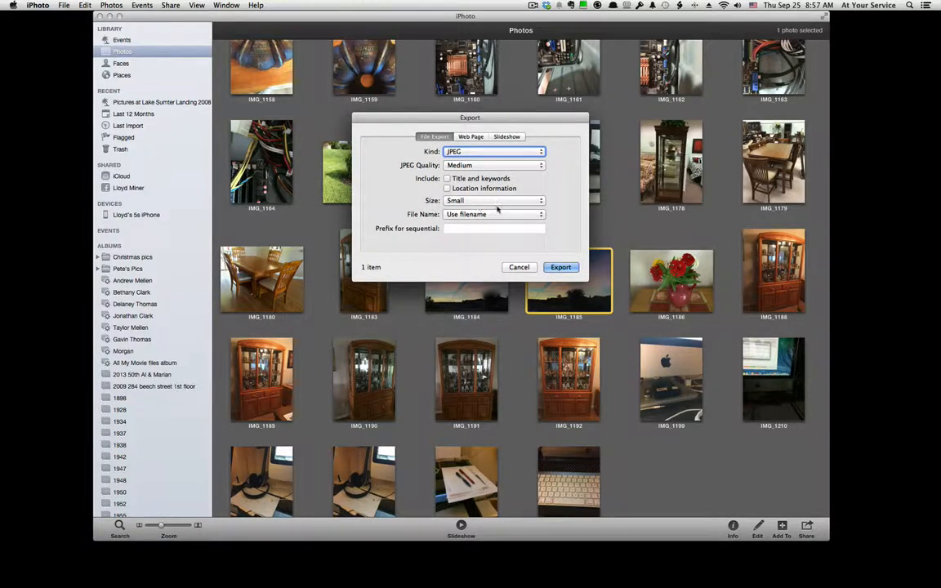
{"action": "left_click", "coordinate": [494, 199]}
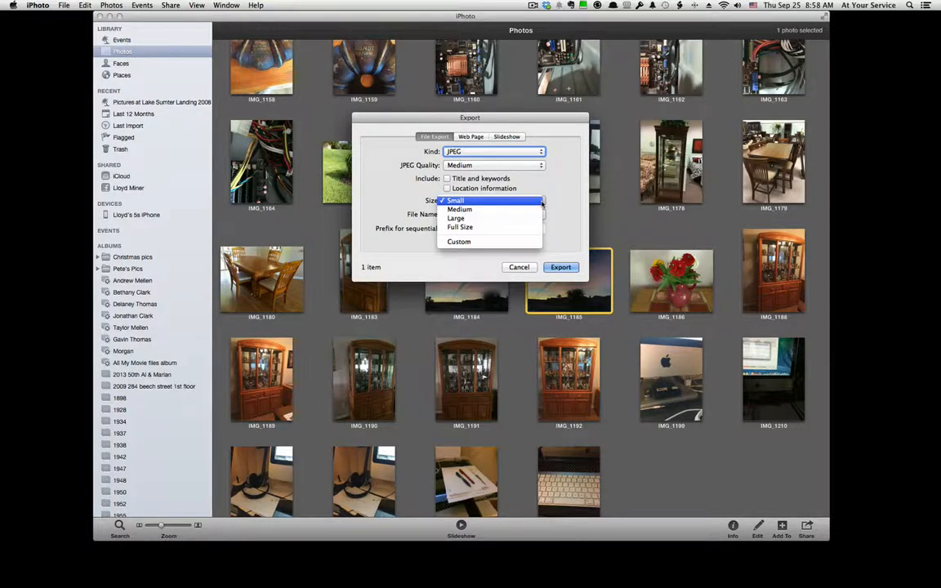
{"action": "mouse_move", "coordinate": [532, 206]}
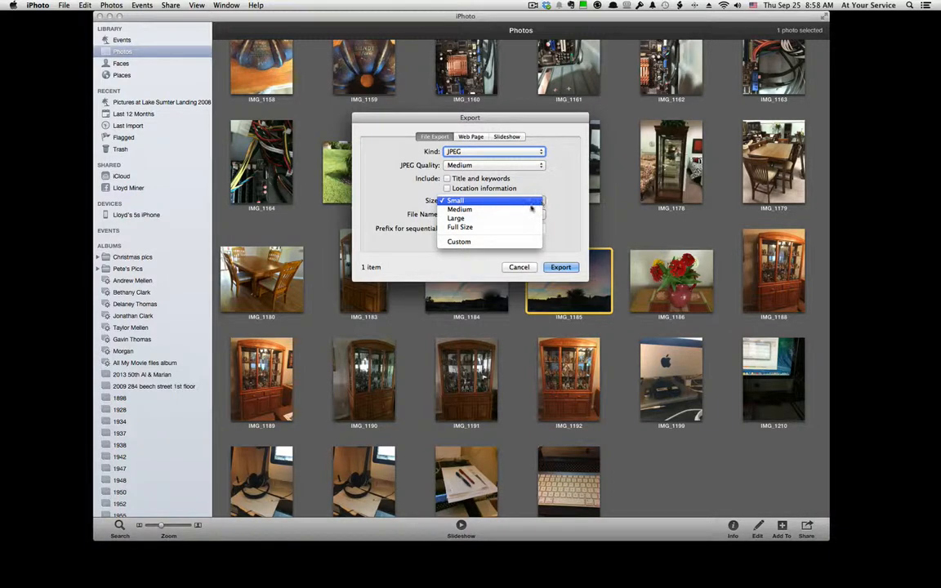
{"action": "mouse_move", "coordinate": [459, 242]}
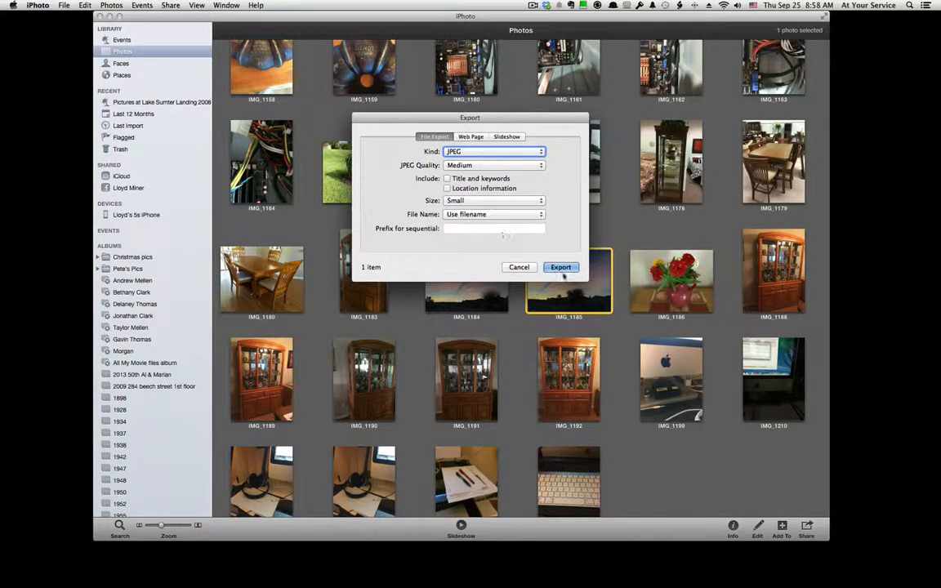
- Export the small JPEG to the Desktop named 'Small Pic'
{"action": "left_click", "coordinate": [562, 268]}
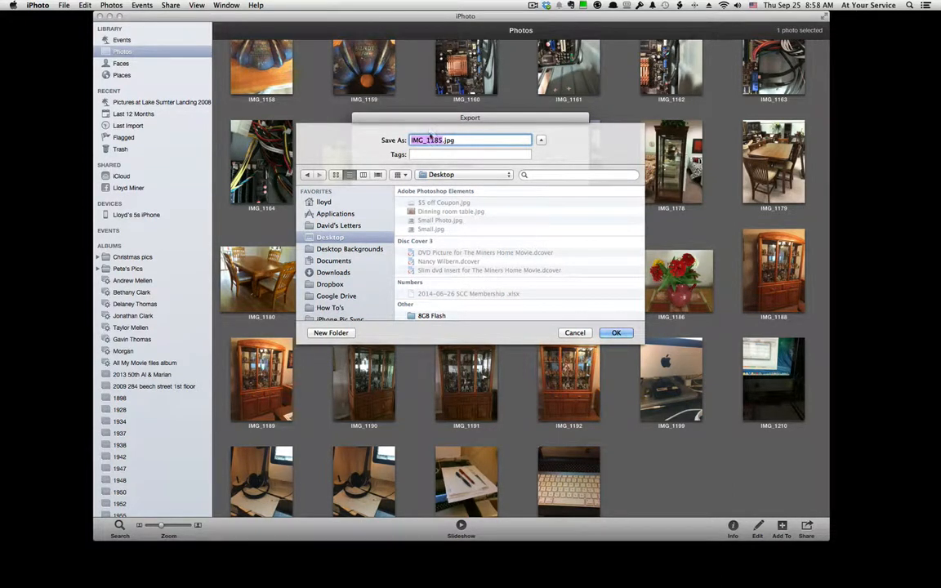
{"action": "type", "text": "Small Pic.jpg"}
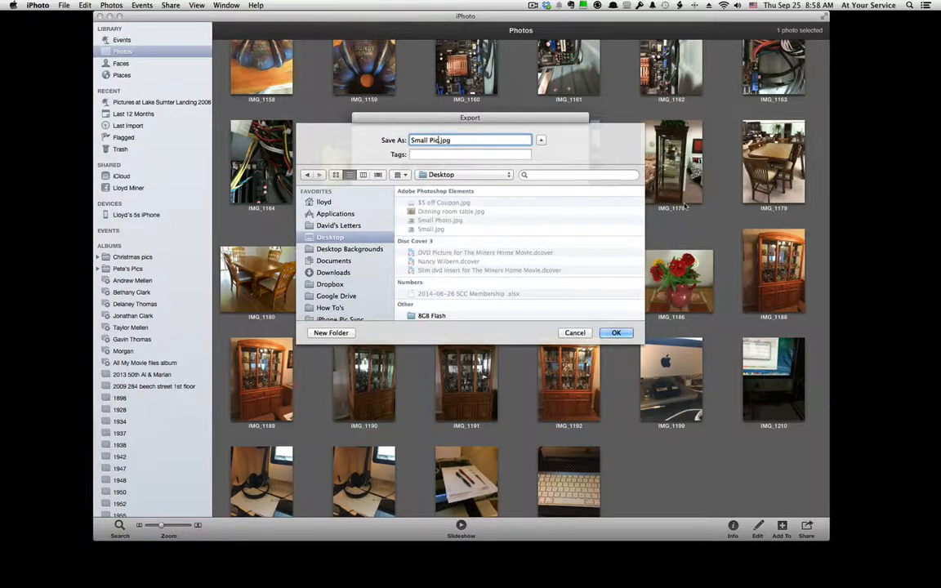
{"action": "left_click", "coordinate": [470, 154]}
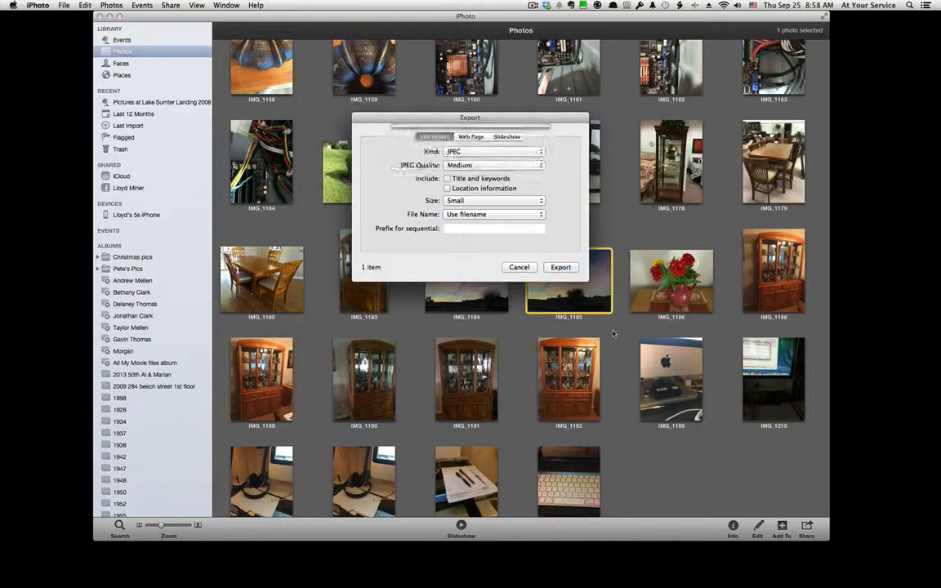
{"action": "left_click", "coordinate": [520, 268]}
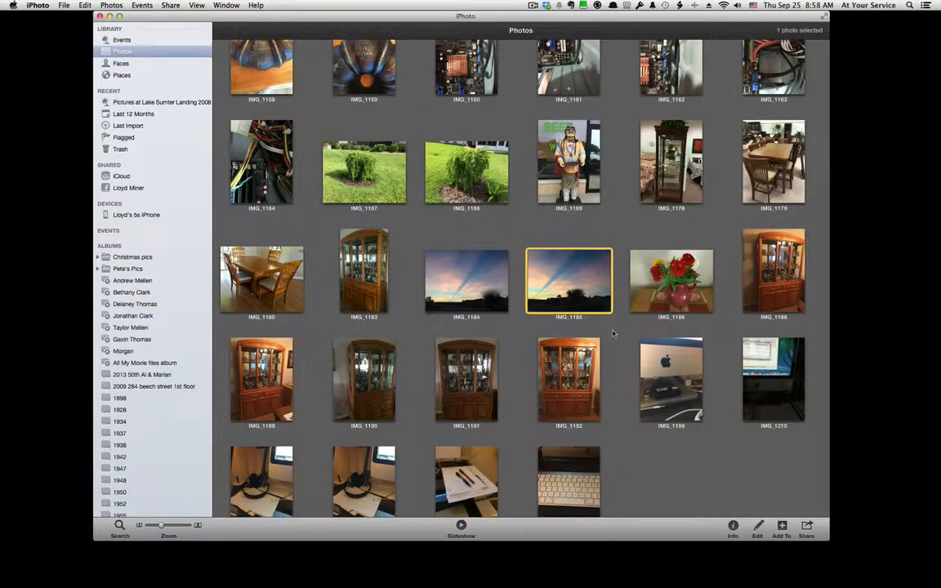